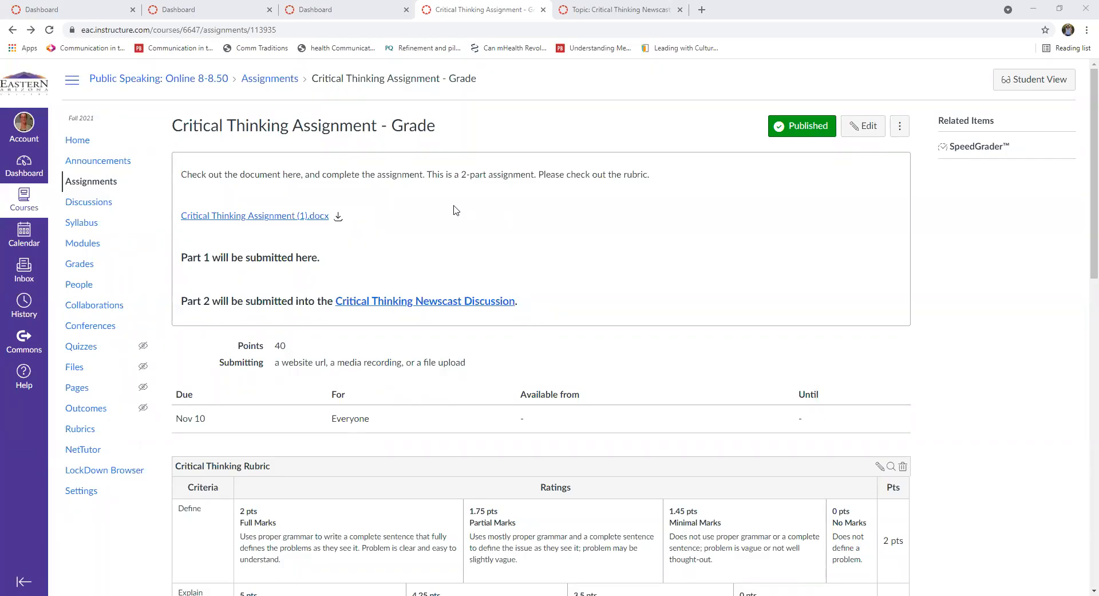
{"action": "mouse_move", "coordinate": [270, 78]}
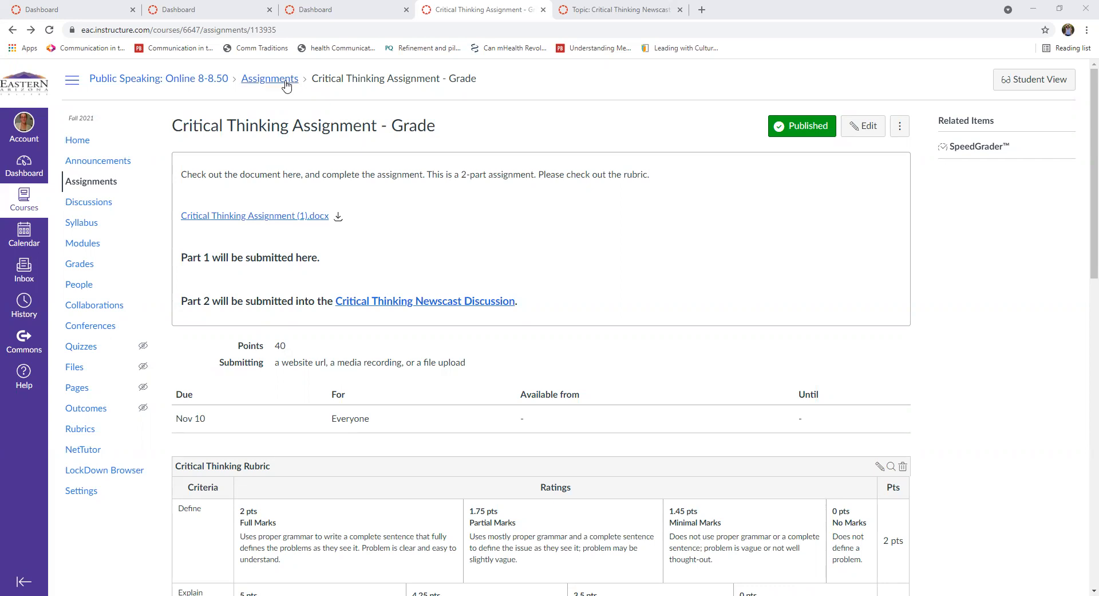
{"action": "mouse_move", "coordinate": [317, 201]}
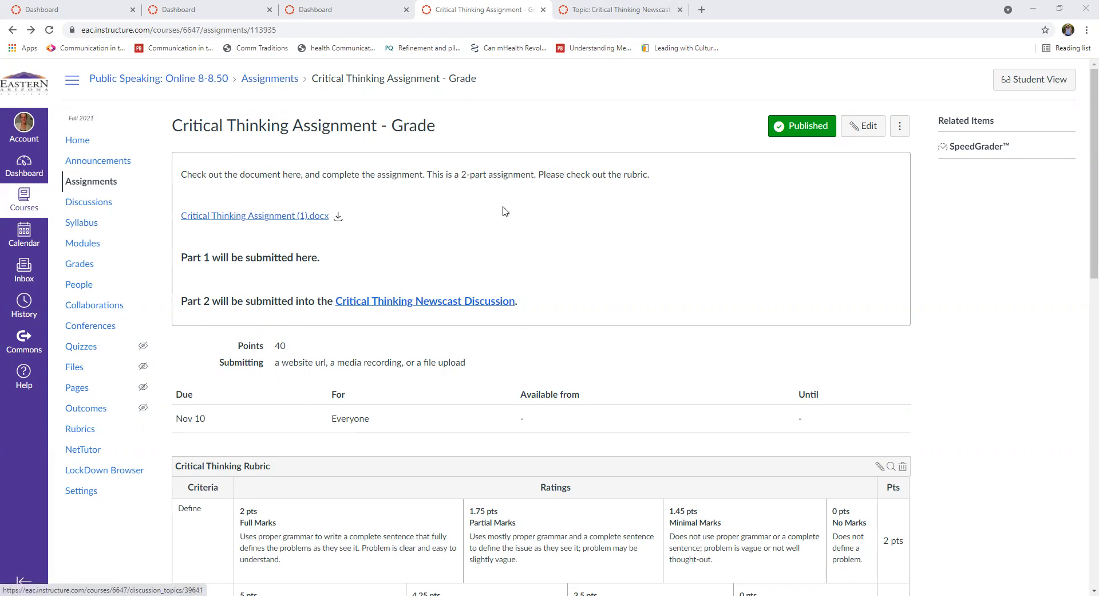
Expand the inline preview of Critical Thinking Assignment (1).docx and scroll to its first page.
{"action": "left_click", "coordinate": [617, 9]}
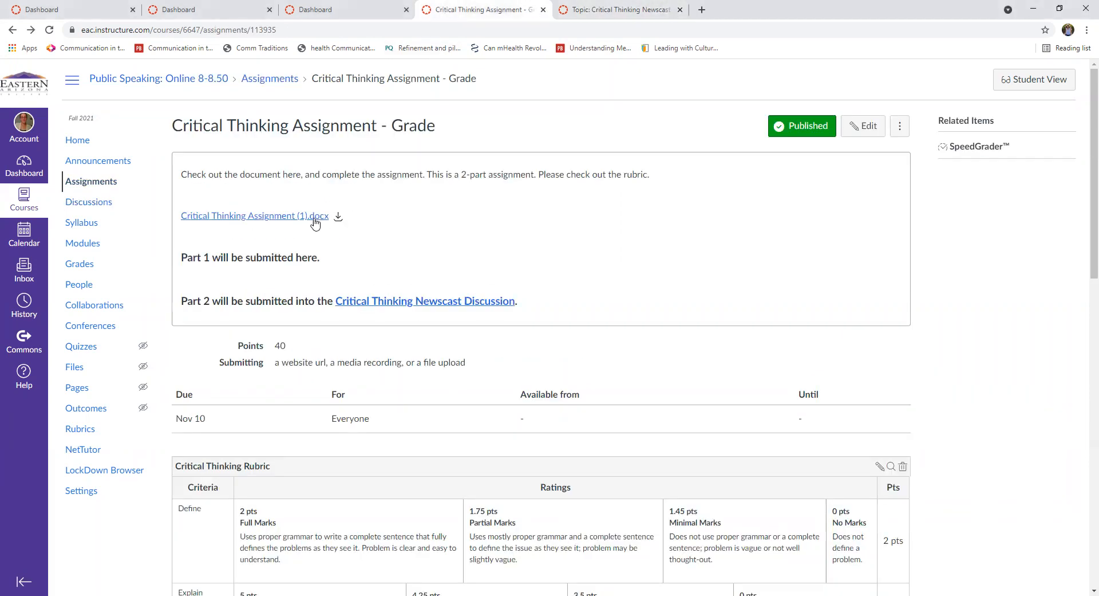
{"action": "left_click", "coordinate": [254, 215]}
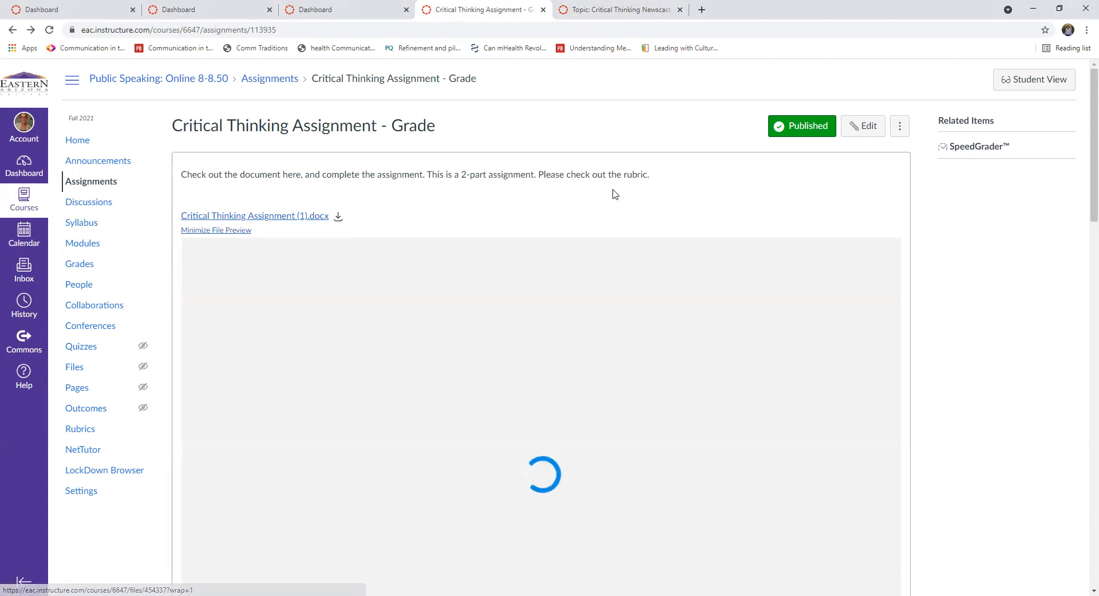
{"action": "scroll", "scroll_direction": "down", "scroll_amount": 3}
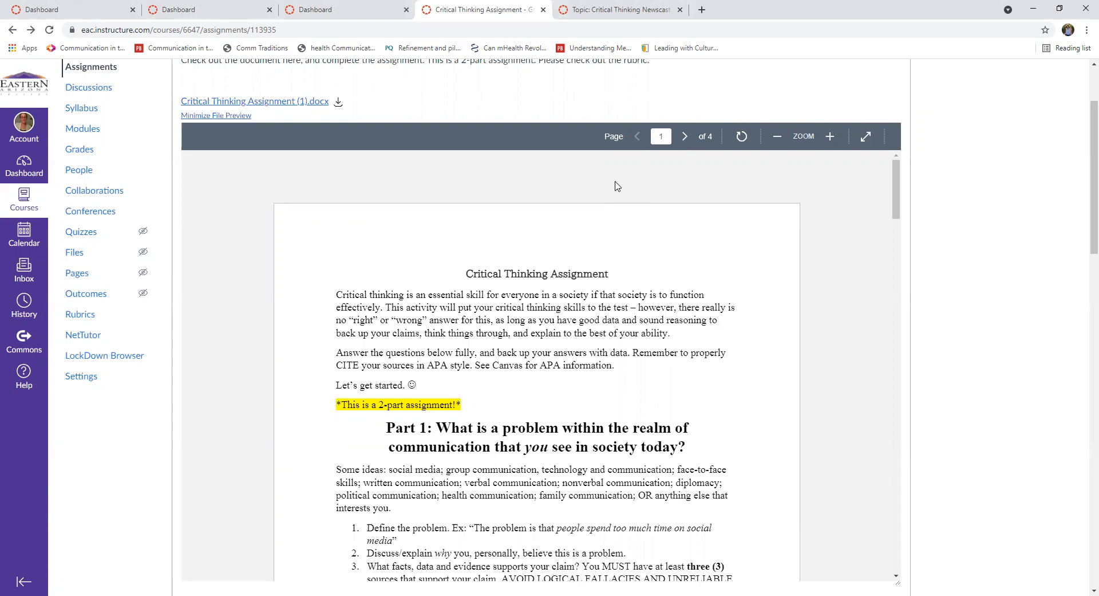
{"action": "mouse_move", "coordinate": [604, 203]}
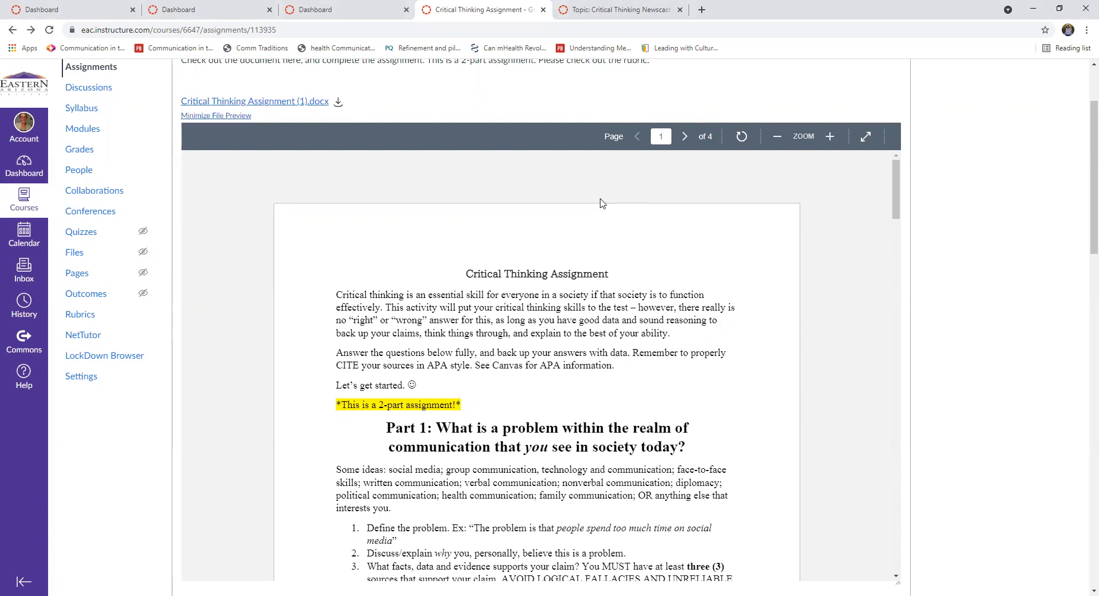
Scroll the preview to the Part 1 question list and the start of Part 2: Newscast.
{"action": "scroll", "scroll_direction": "down", "scroll_amount": 3}
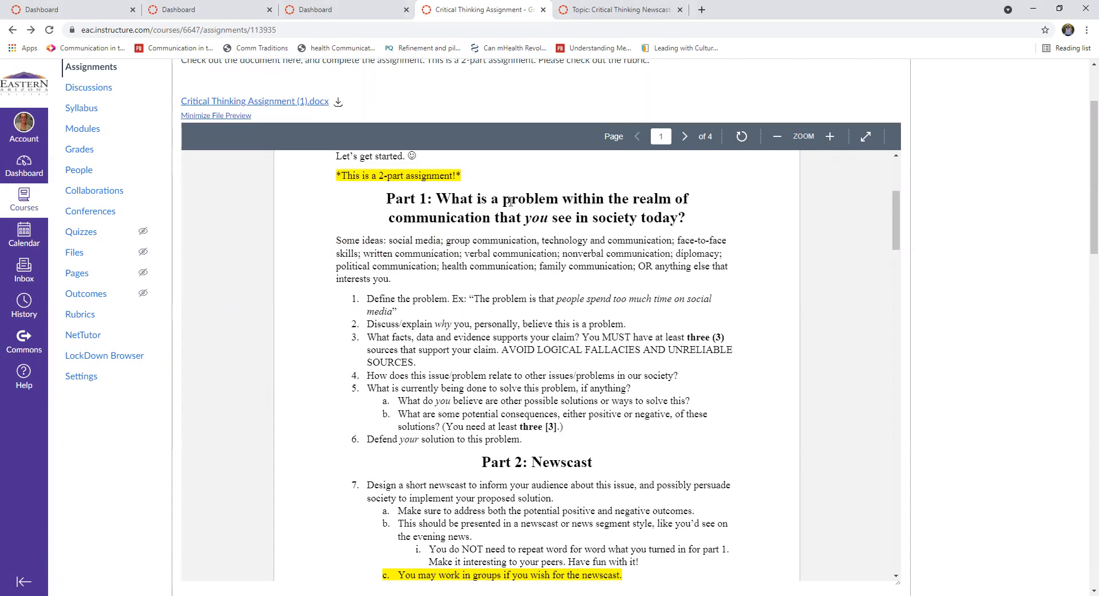
{"action": "mouse_move", "coordinate": [527, 186]}
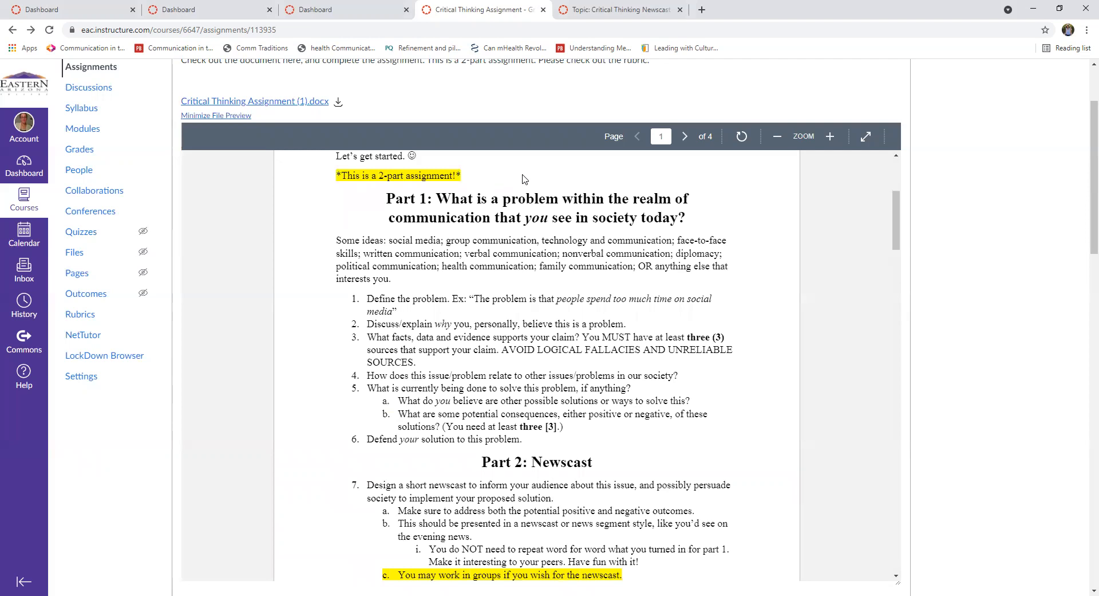
{"action": "mouse_move", "coordinate": [333, 243]}
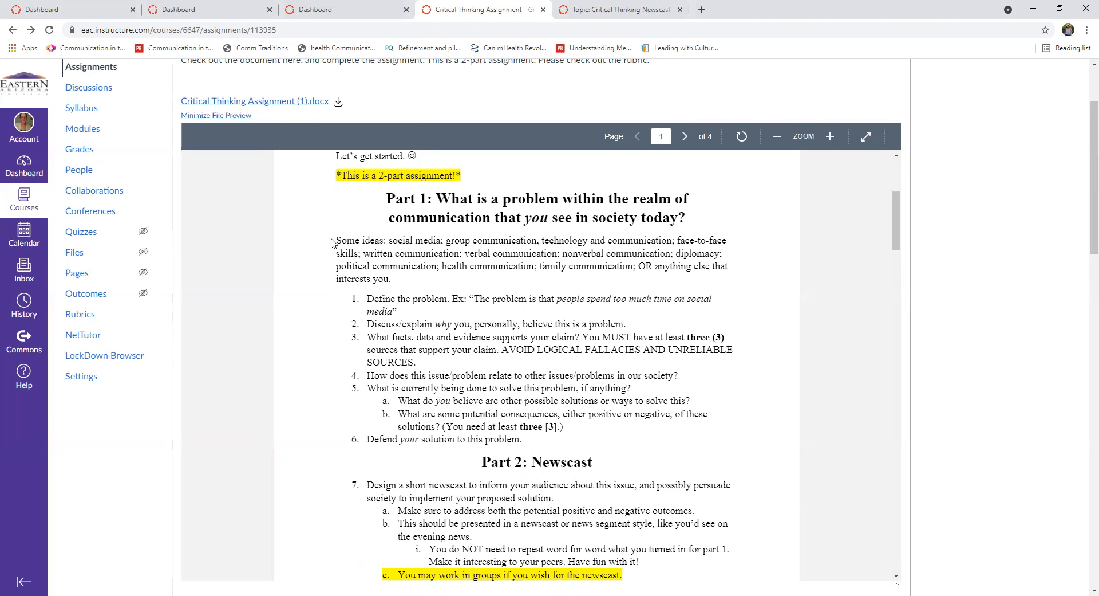
{"action": "mouse_move", "coordinate": [329, 235]}
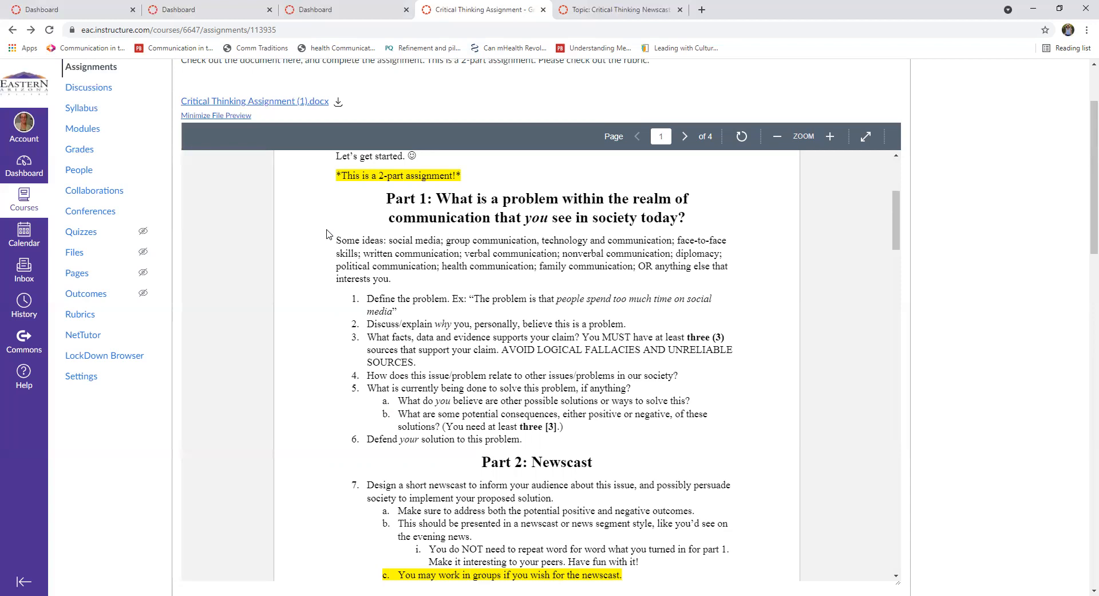
{"action": "mouse_move", "coordinate": [370, 289]}
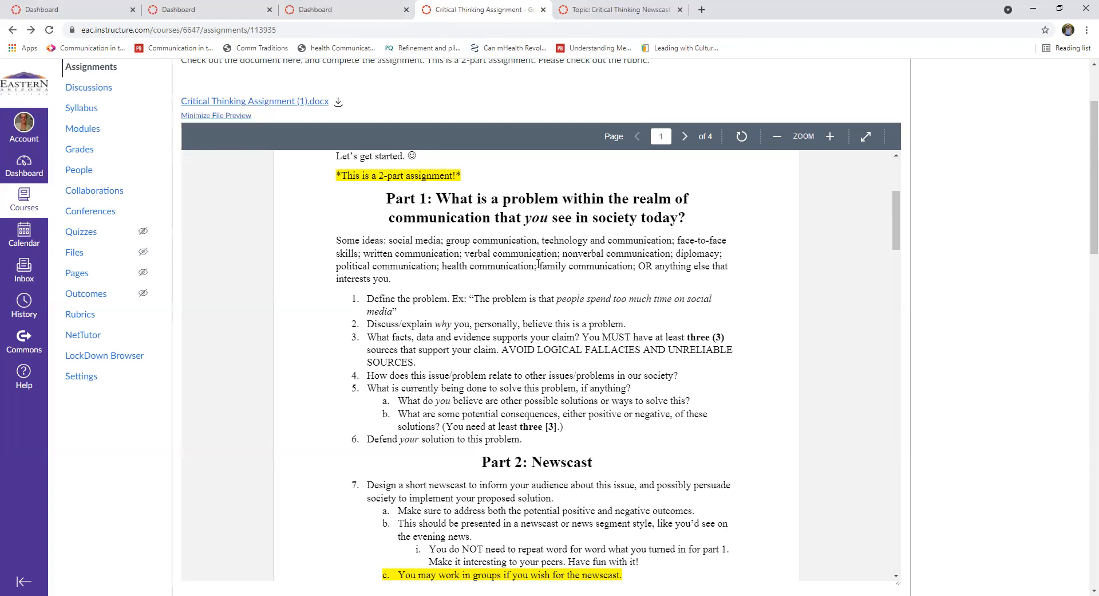
{"action": "mouse_move", "coordinate": [368, 322]}
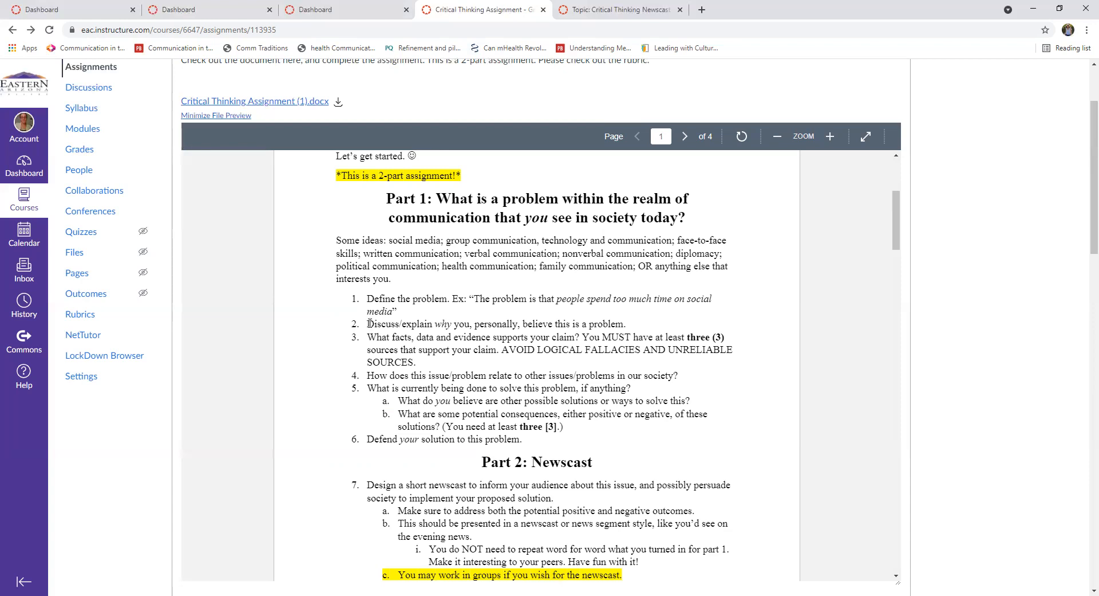
Select the word "personally" in question 2 of the previewed document.
{"action": "double_click", "coordinate": [398, 323]}
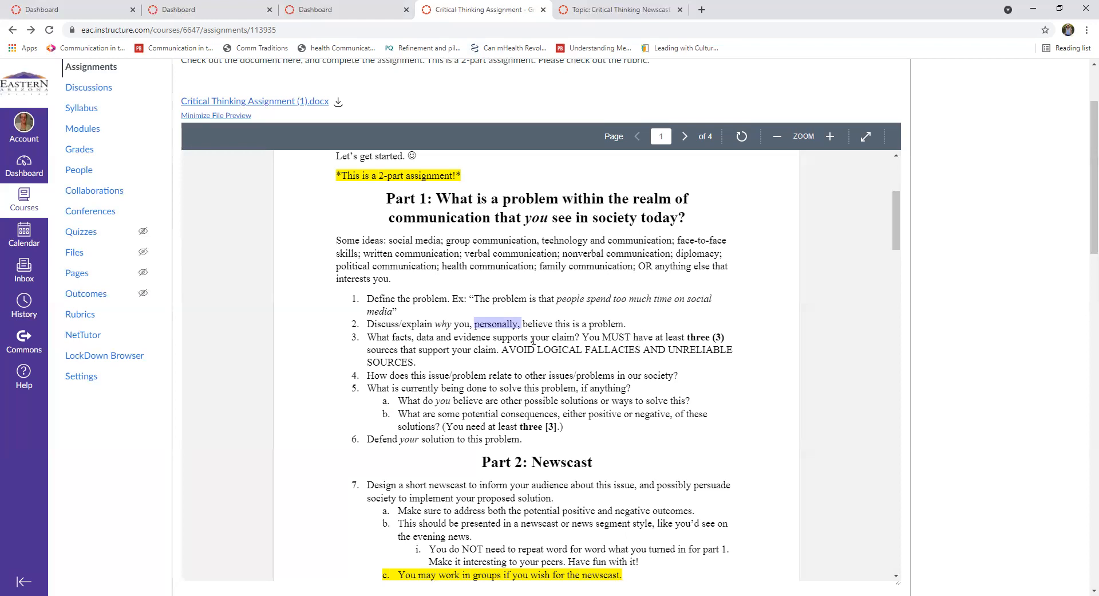
{"action": "mouse_move", "coordinate": [533, 339]}
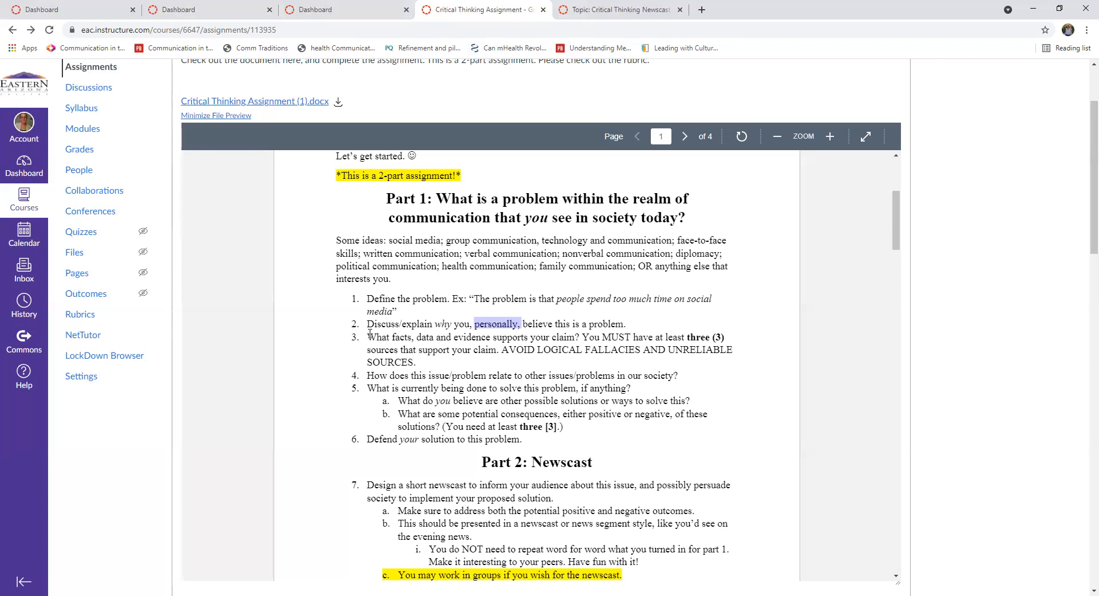
{"action": "left_click", "coordinate": [417, 358]}
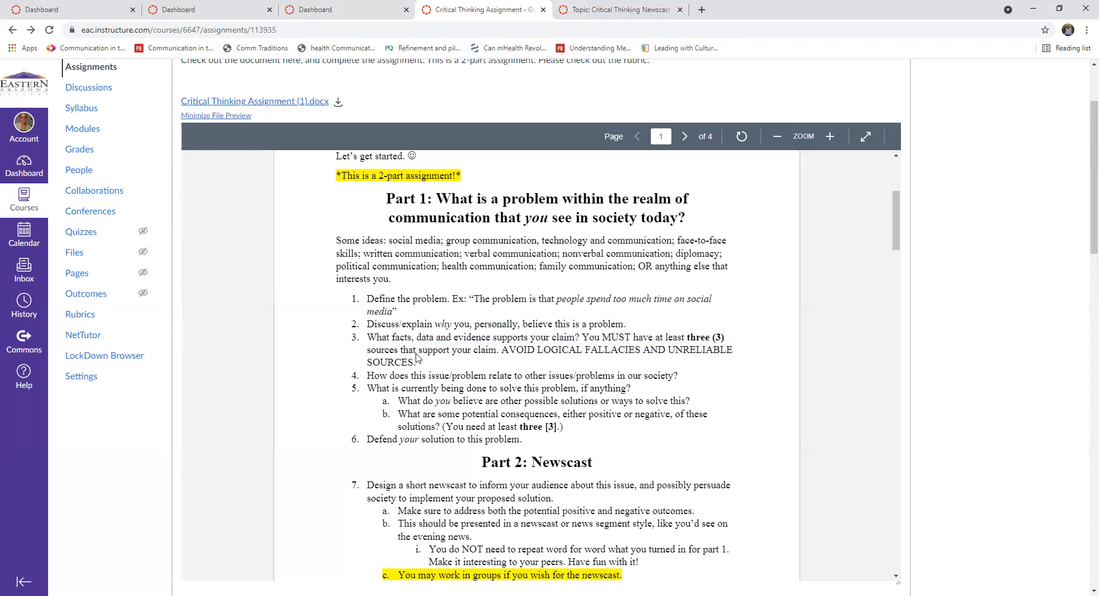
{"action": "mouse_move", "coordinate": [655, 350]}
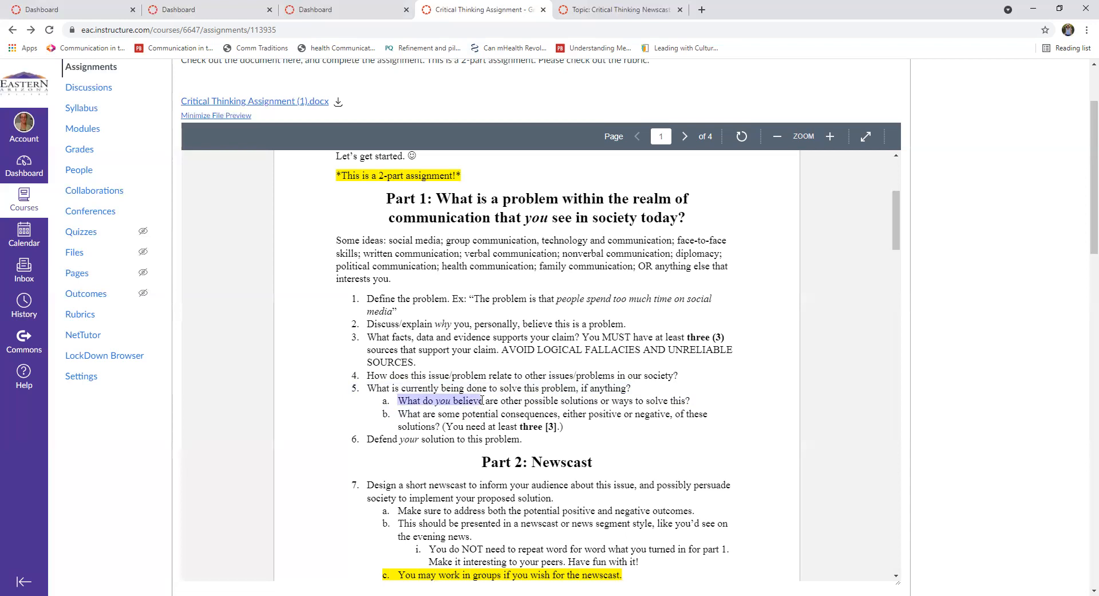
{"action": "left_click_drag", "start_coordinate": [482, 400], "coordinate": [552, 400]}
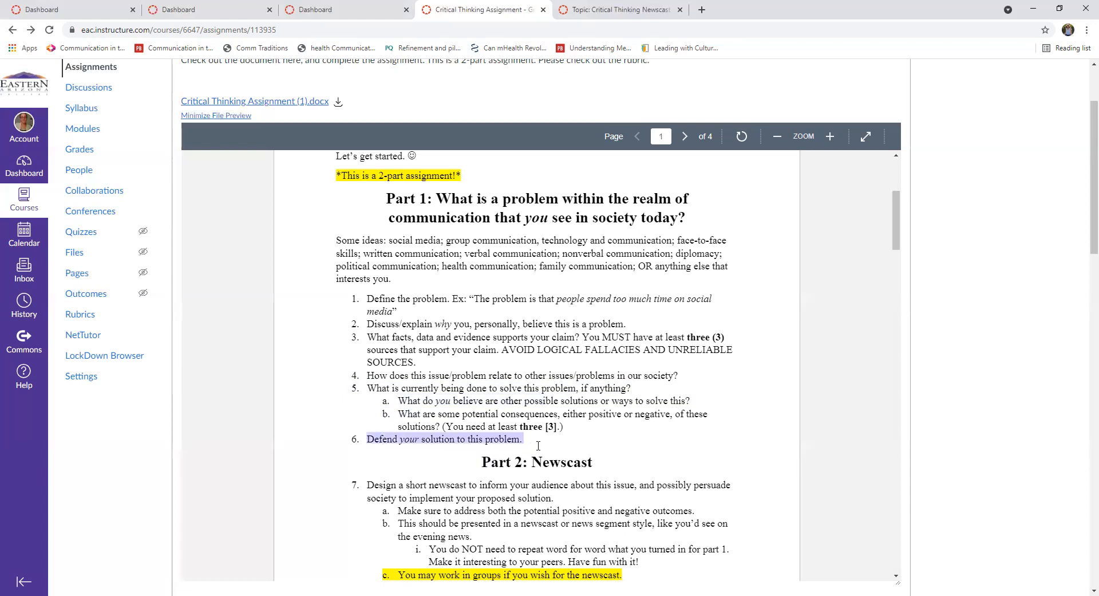
{"action": "mouse_move", "coordinate": [370, 391]}
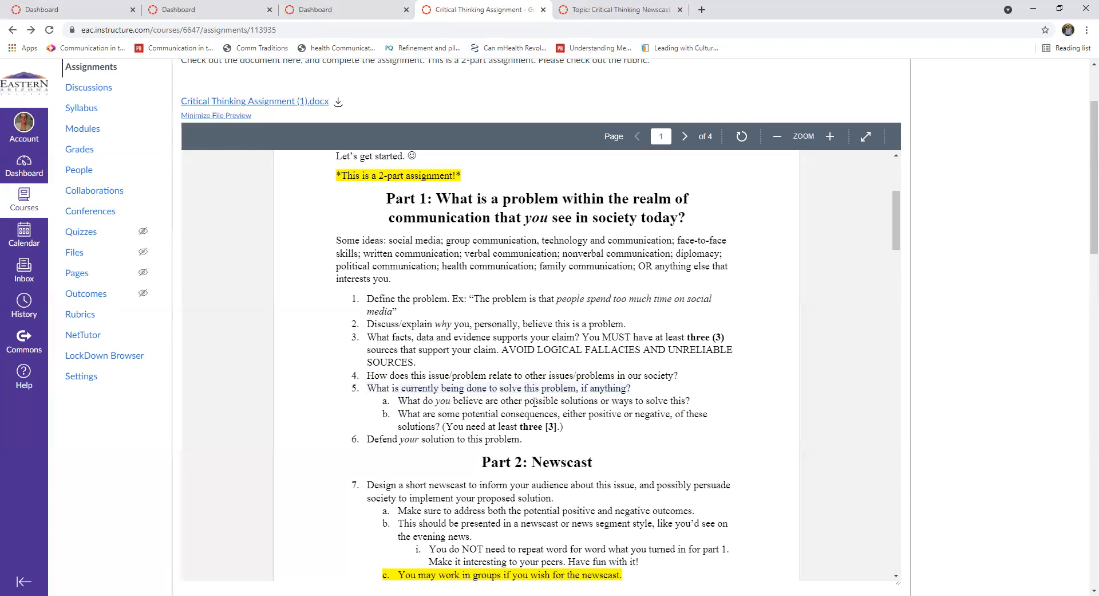
Highlight question 5a and then question 6 about defending your solution while reading them.
{"action": "left_click_drag", "start_coordinate": [398, 401], "coordinate": [690, 401]}
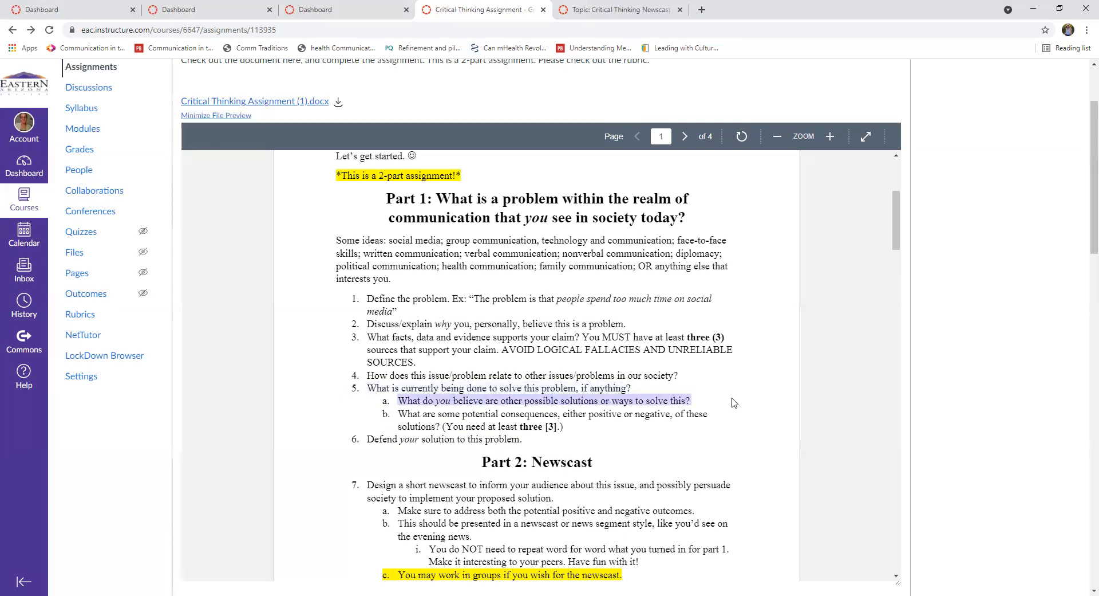
{"action": "left_click", "coordinate": [505, 414]}
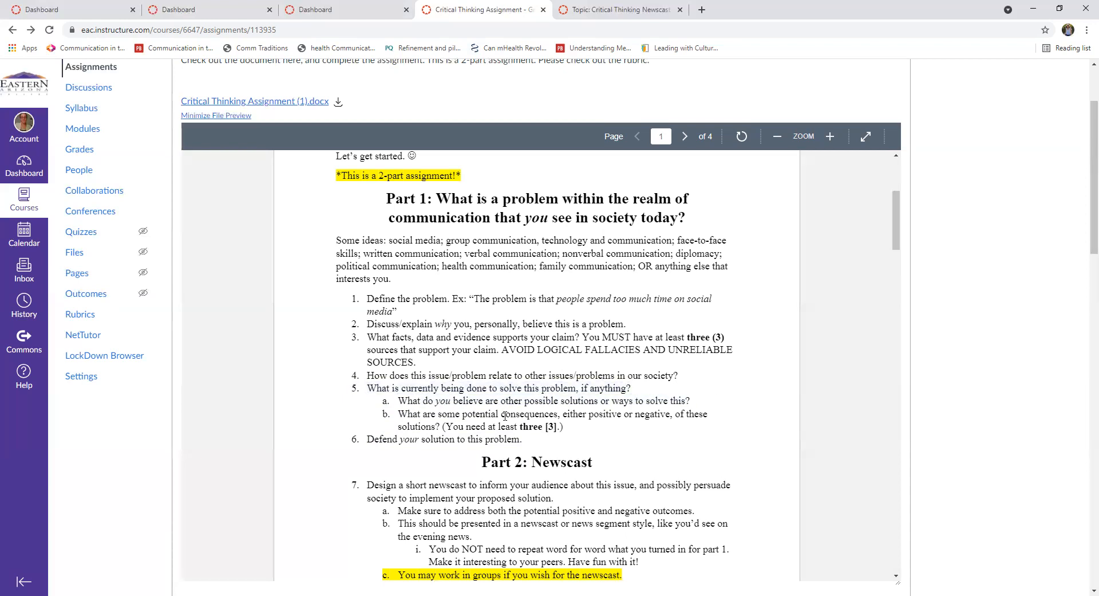
{"action": "left_click_drag", "start_coordinate": [398, 413], "coordinate": [608, 414]}
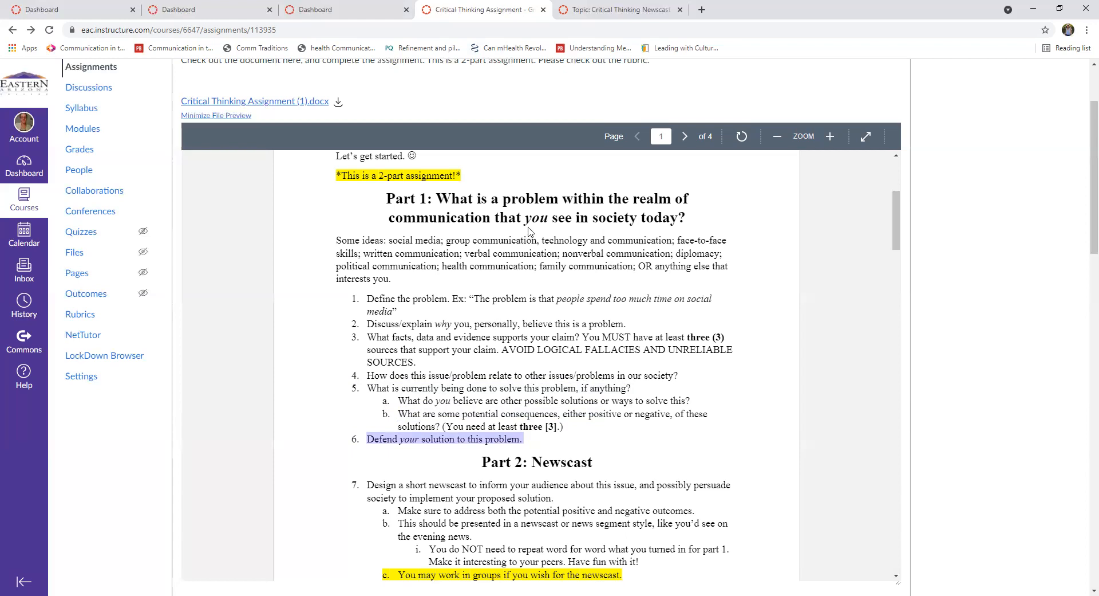
{"action": "left_click", "coordinate": [685, 137]}
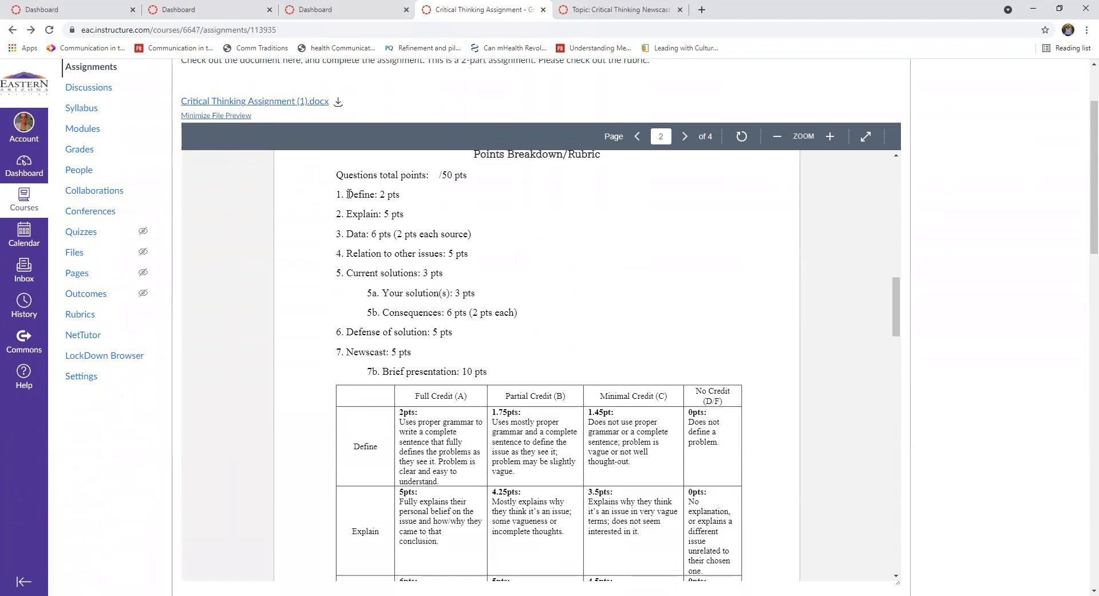
Page down through the rubric scoring tables on pages 2–3 of the preview.
{"action": "scroll", "scroll_direction": "down", "scroll_amount": 3}
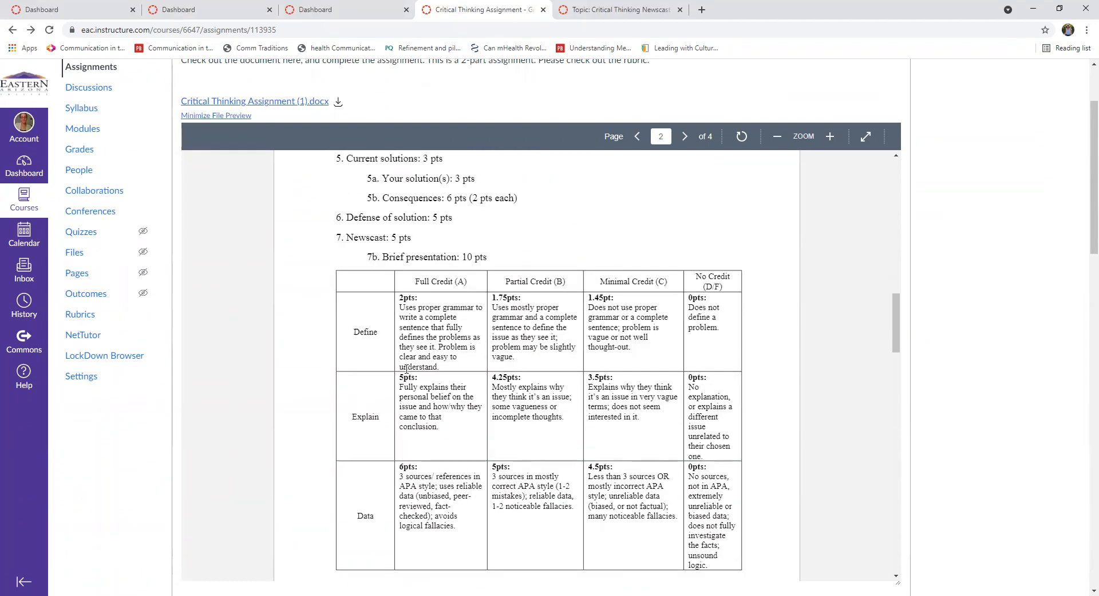
{"action": "scroll", "scroll_direction": "down", "scroll_amount": 3}
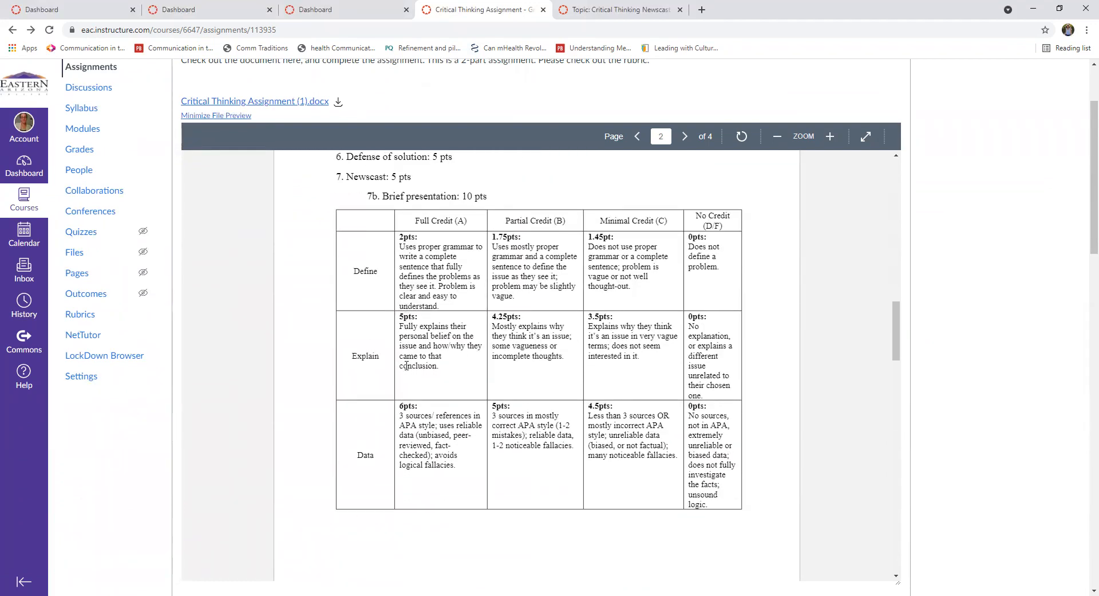
{"action": "left_click", "coordinate": [216, 114]}
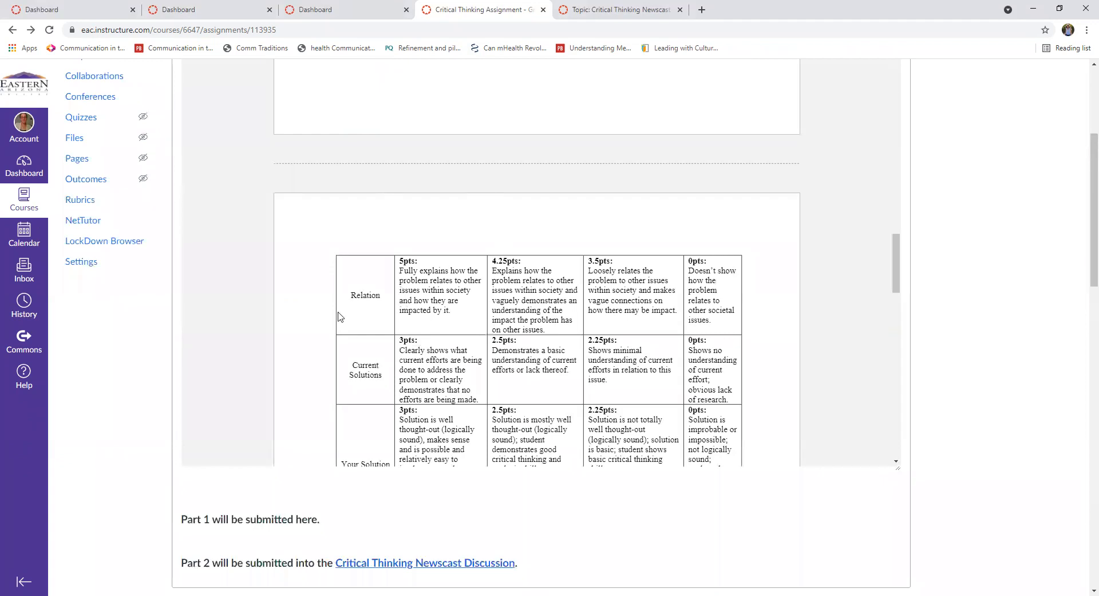
{"action": "scroll", "scroll_direction": "down", "scroll_amount": 3}
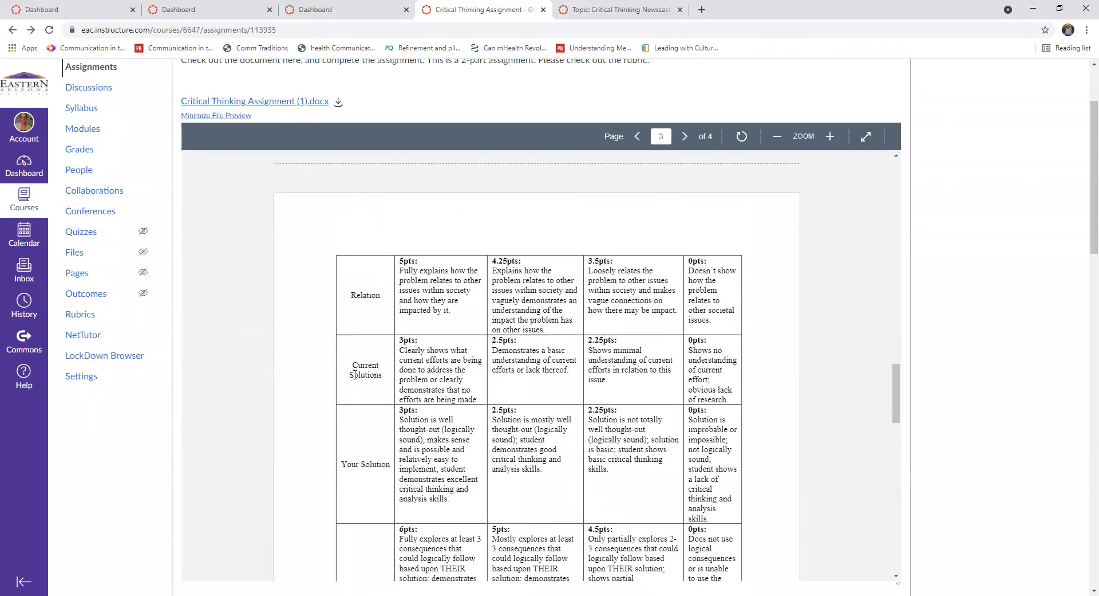
{"action": "scroll", "scroll_direction": "down", "scroll_amount": 3}
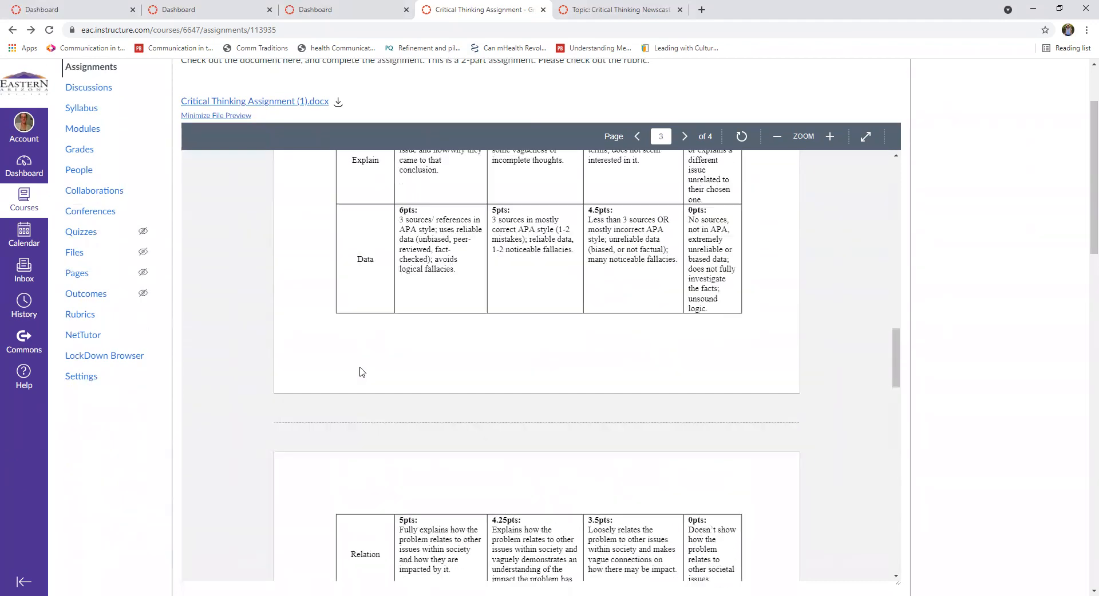
{"action": "scroll", "scroll_direction": "down", "scroll_amount": 3}
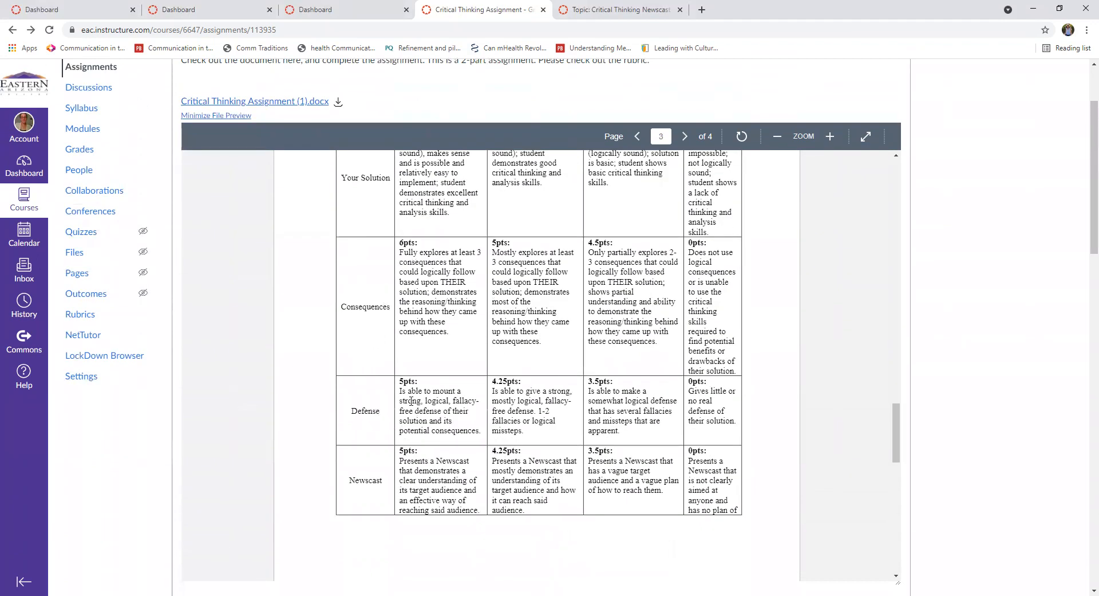
Highlight the start of the Defense full-credit description, then return toward the Part 2 questions.
{"action": "left_click_drag", "start_coordinate": [400, 391], "coordinate": [435, 401]}
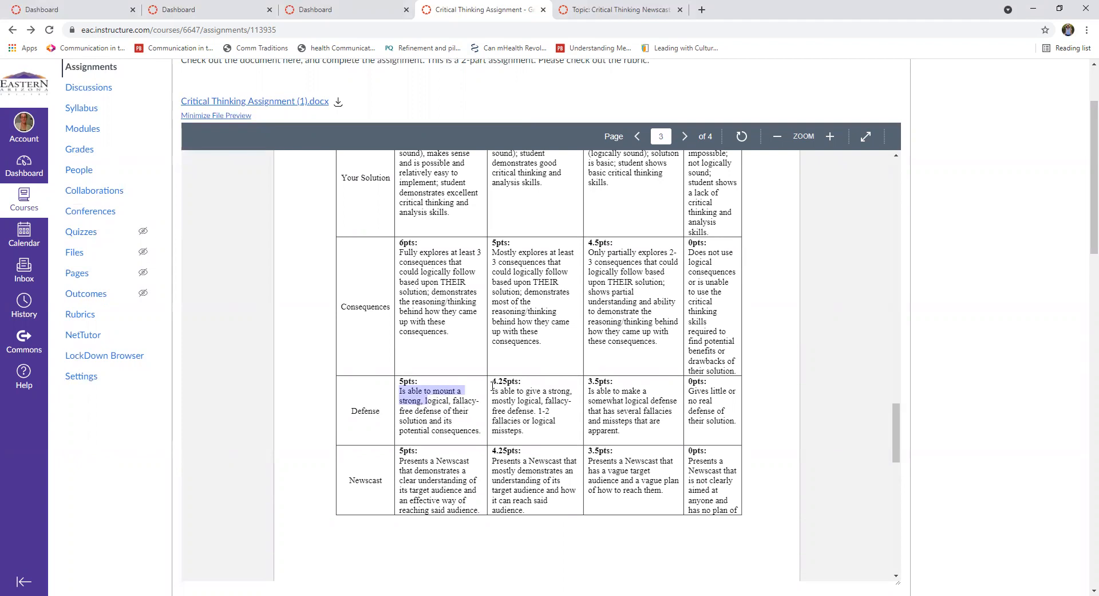
{"action": "scroll", "scroll_direction": "down", "scroll_amount": 3}
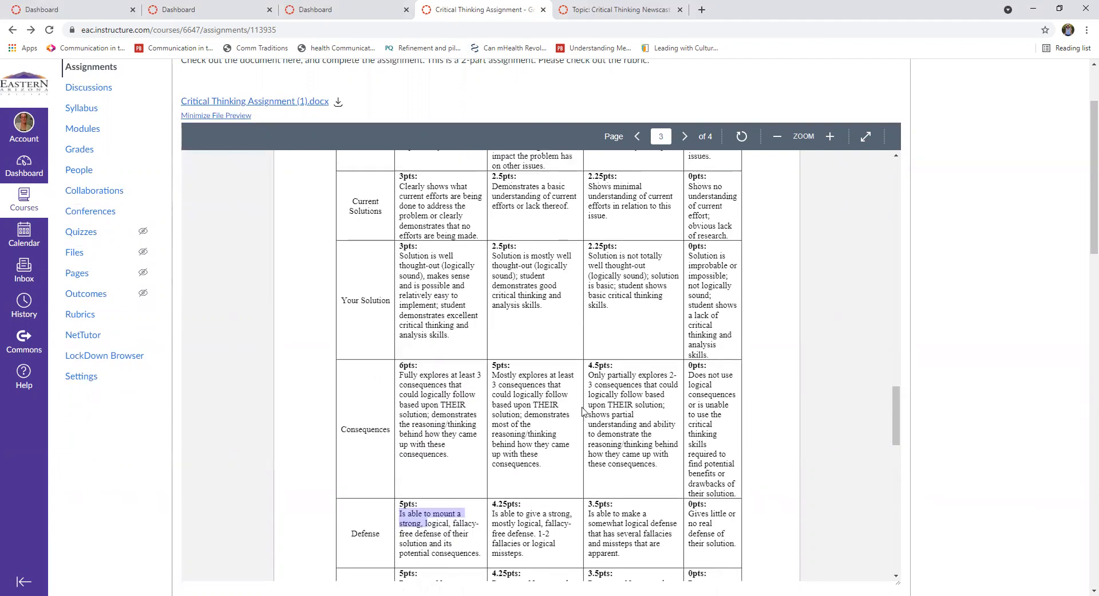
{"action": "left_click", "coordinate": [637, 136]}
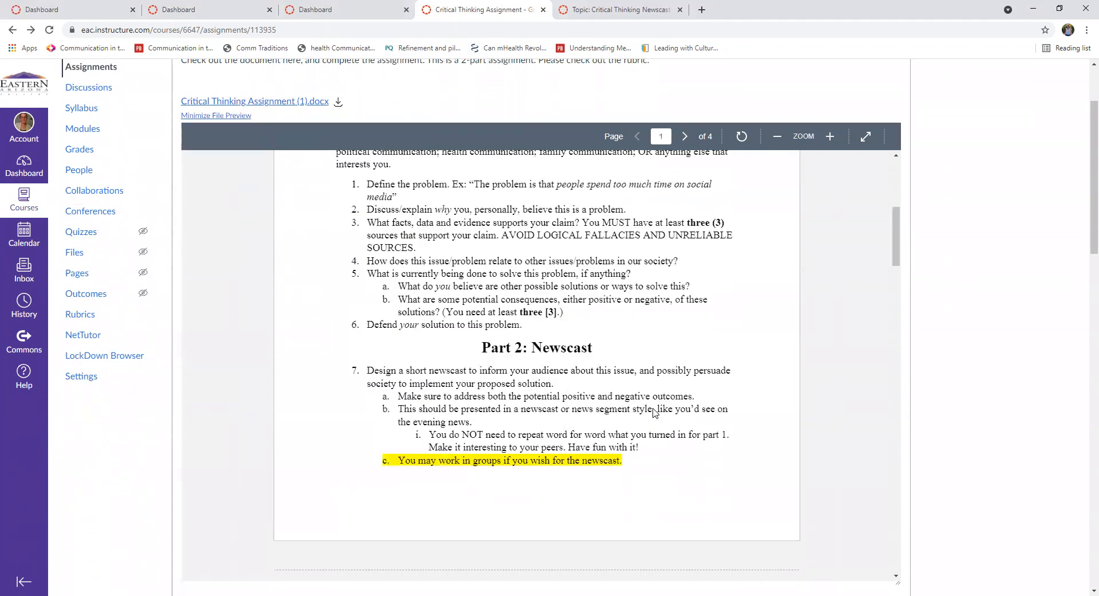
Scroll from the Part 1 and 2 questions down toward the Points Breakdown/Rubric page.
{"action": "scroll", "scroll_direction": "down", "scroll_amount": 3}
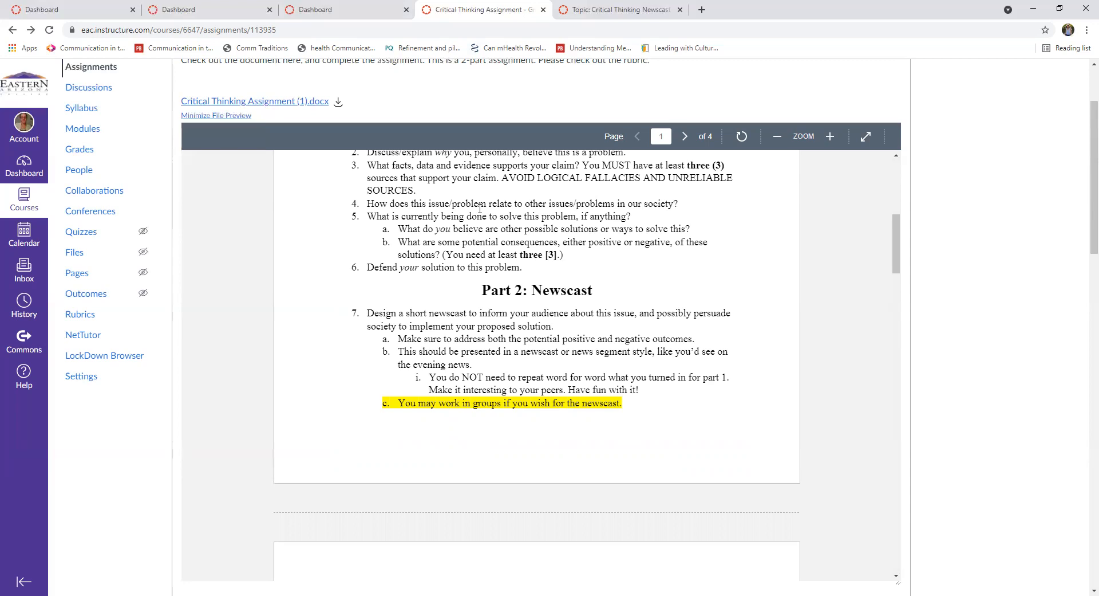
{"action": "mouse_move", "coordinate": [532, 166]}
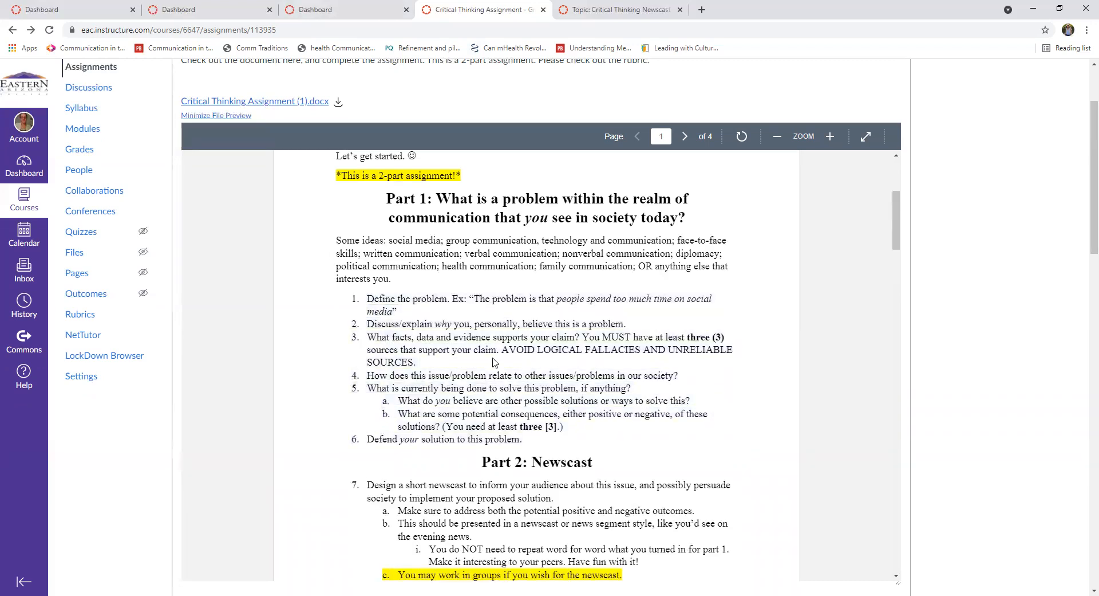
{"action": "scroll", "scroll_direction": "down", "scroll_amount": 3}
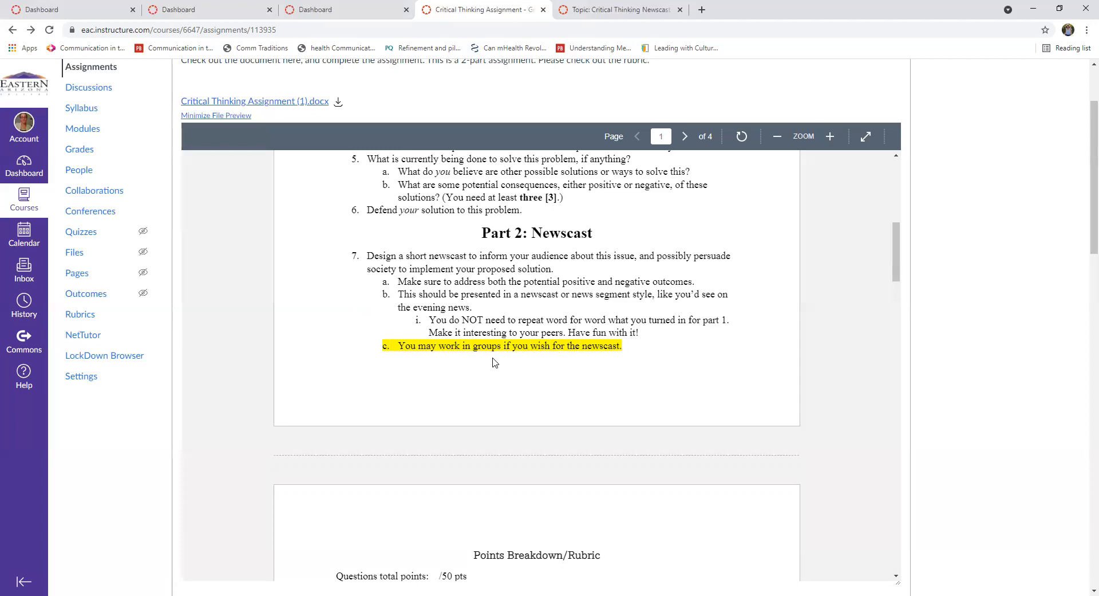
{"action": "mouse_move", "coordinate": [407, 360]}
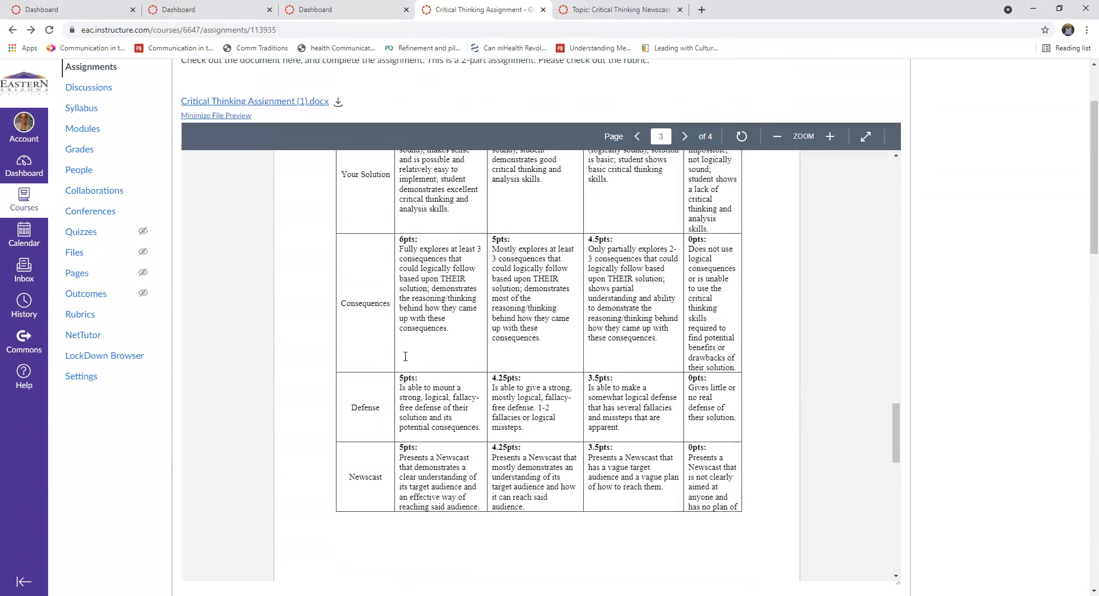
Move through the Newscast and Presentation rubric rows, then return to page 1 of the document.
{"action": "scroll", "scroll_direction": "down", "scroll_amount": 3}
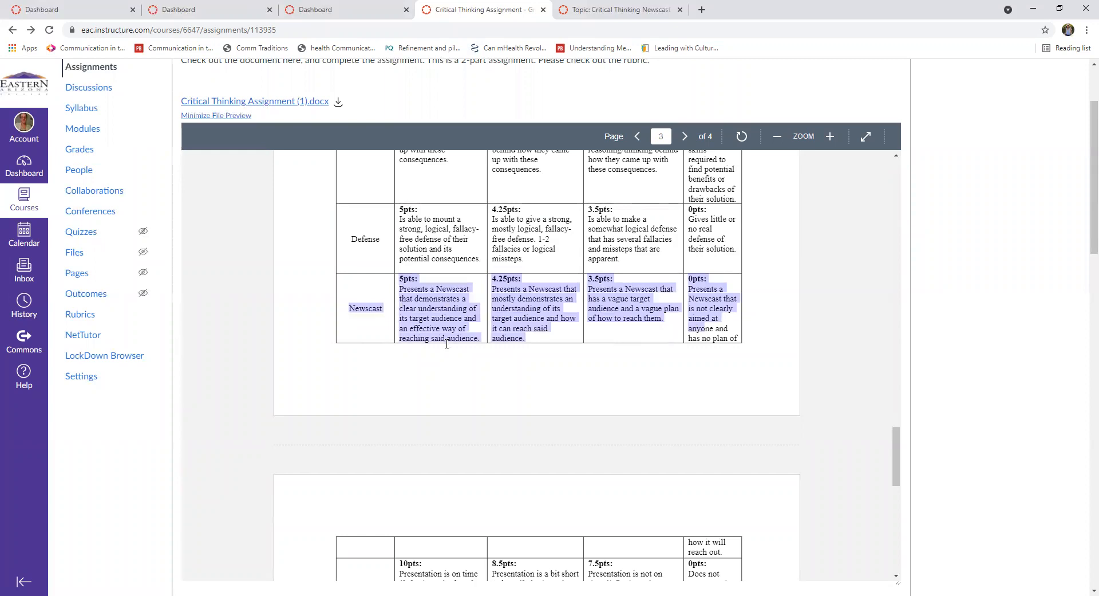
{"action": "left_click", "coordinate": [444, 343]}
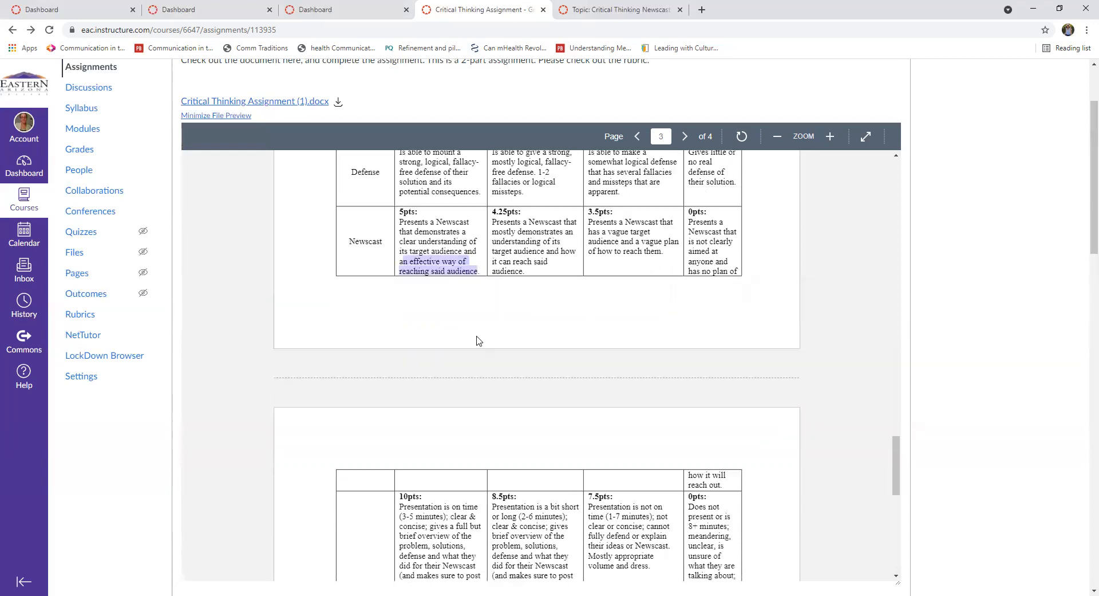
{"action": "left_click", "coordinate": [685, 136]}
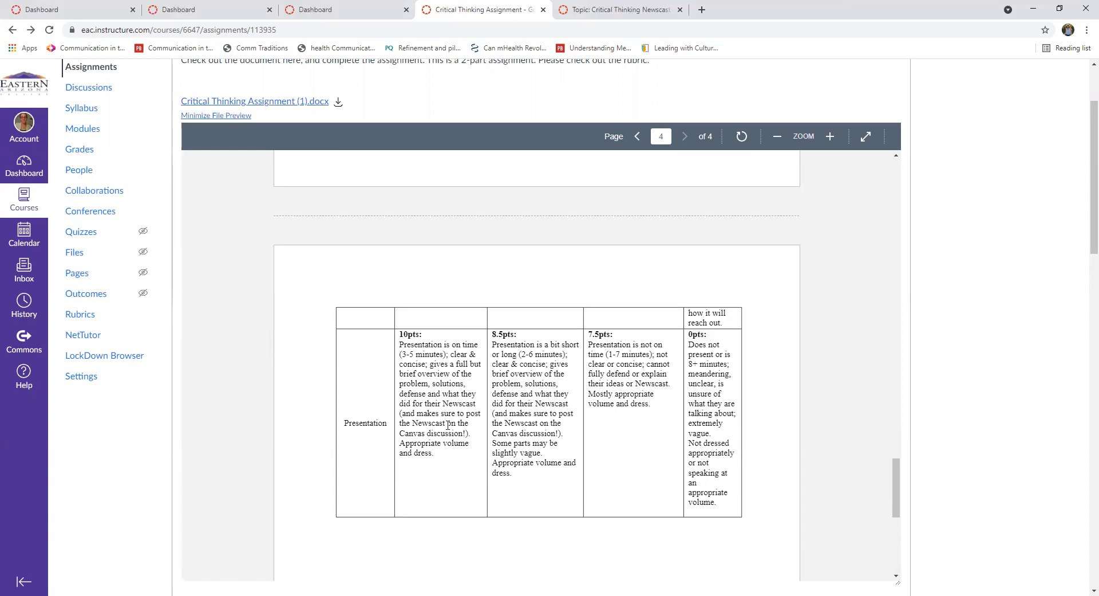
{"action": "mouse_move", "coordinate": [445, 422]}
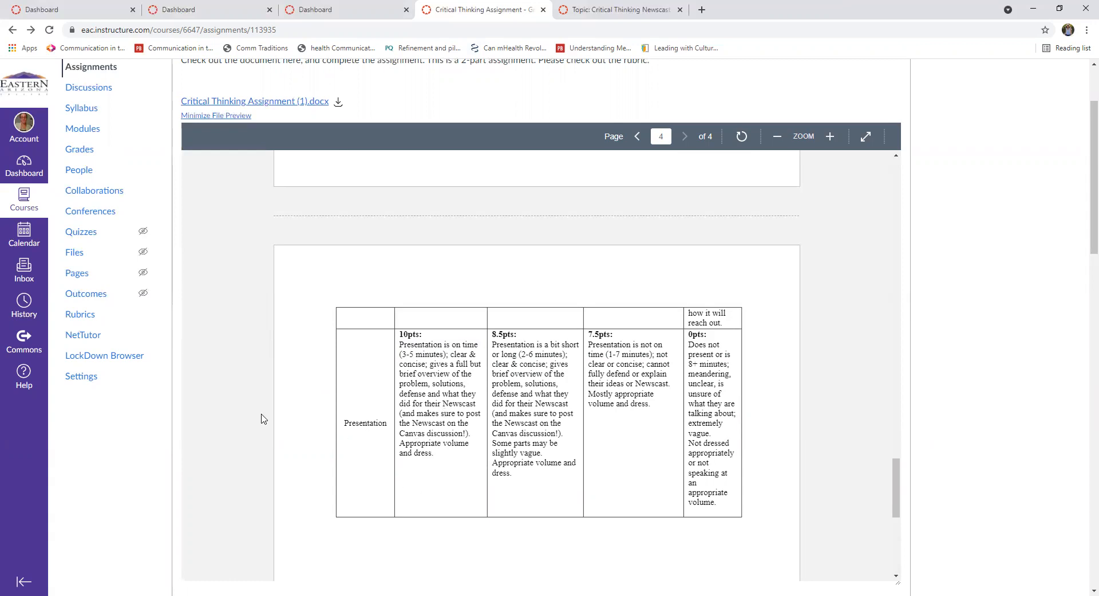
{"action": "left_click", "coordinate": [637, 136]}
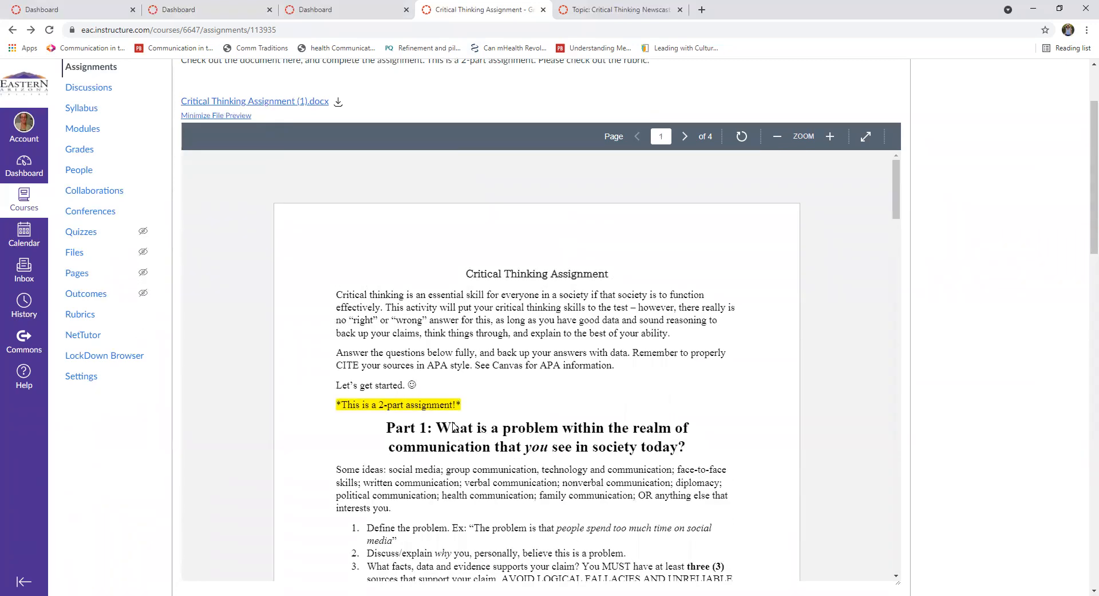
Scroll past the preview to the points, due date and Critical Thinking Rubric table.
{"action": "scroll", "scroll_direction": "down", "scroll_amount": 3}
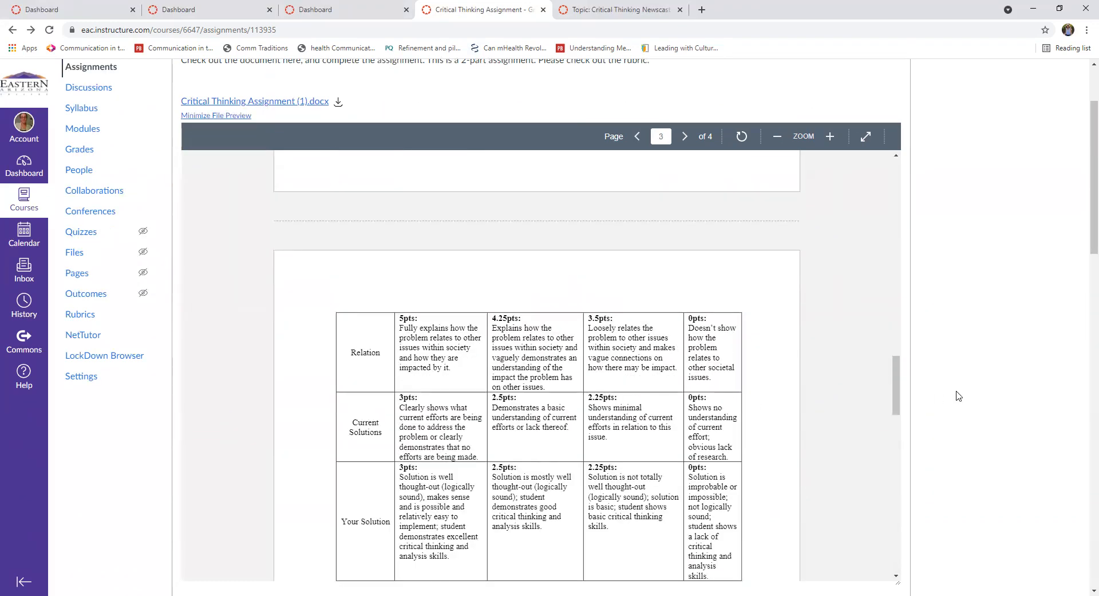
{"action": "scroll", "scroll_direction": "down", "scroll_amount": 3}
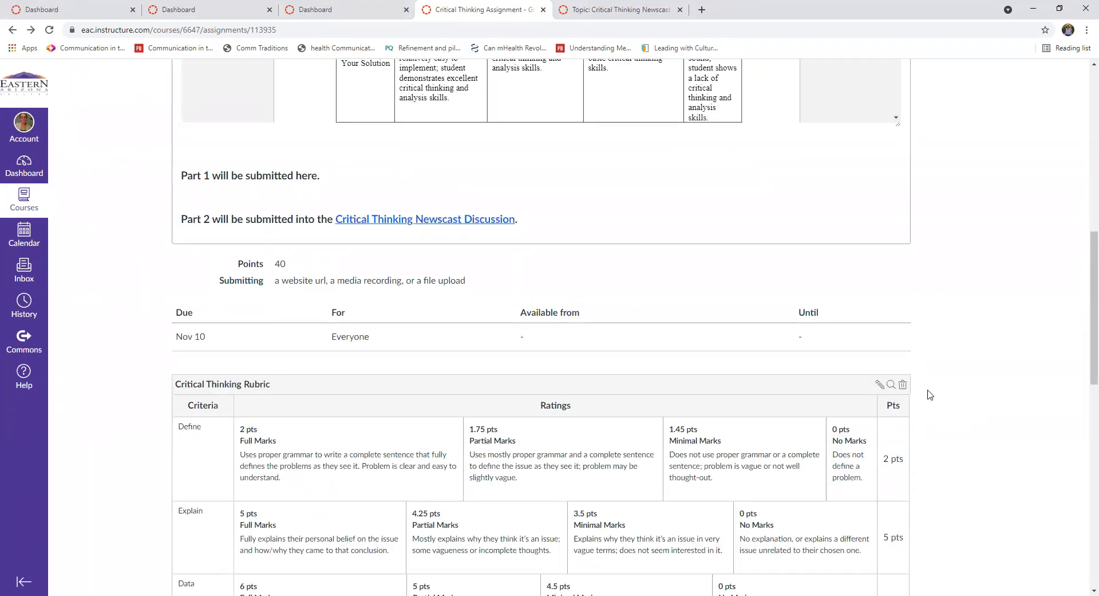
{"action": "mouse_move", "coordinate": [852, 360]}
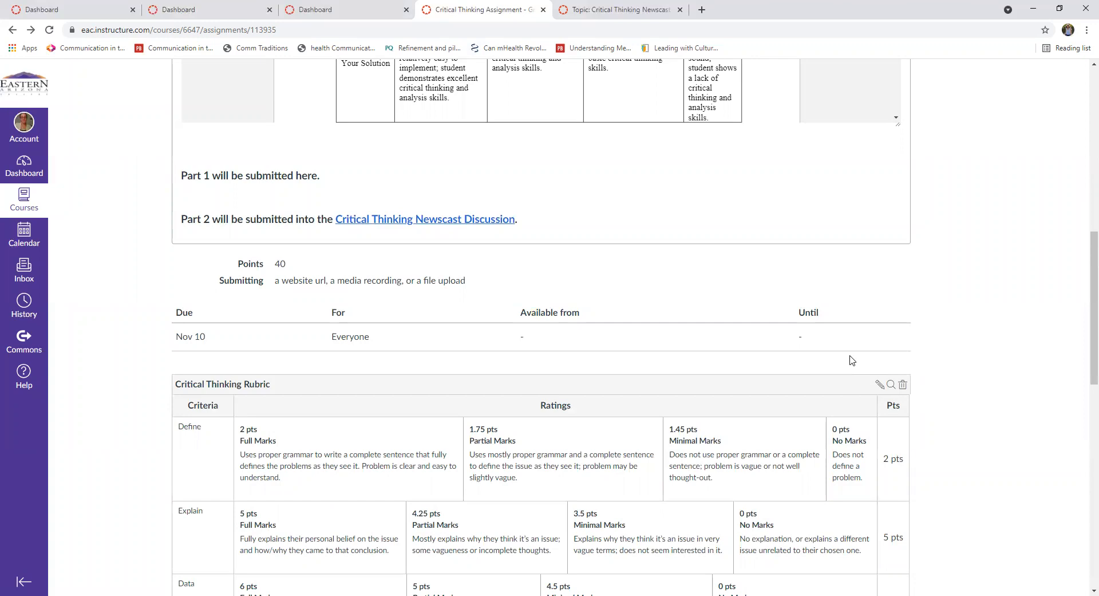
{"action": "scroll", "scroll_direction": "down", "scroll_amount": 3}
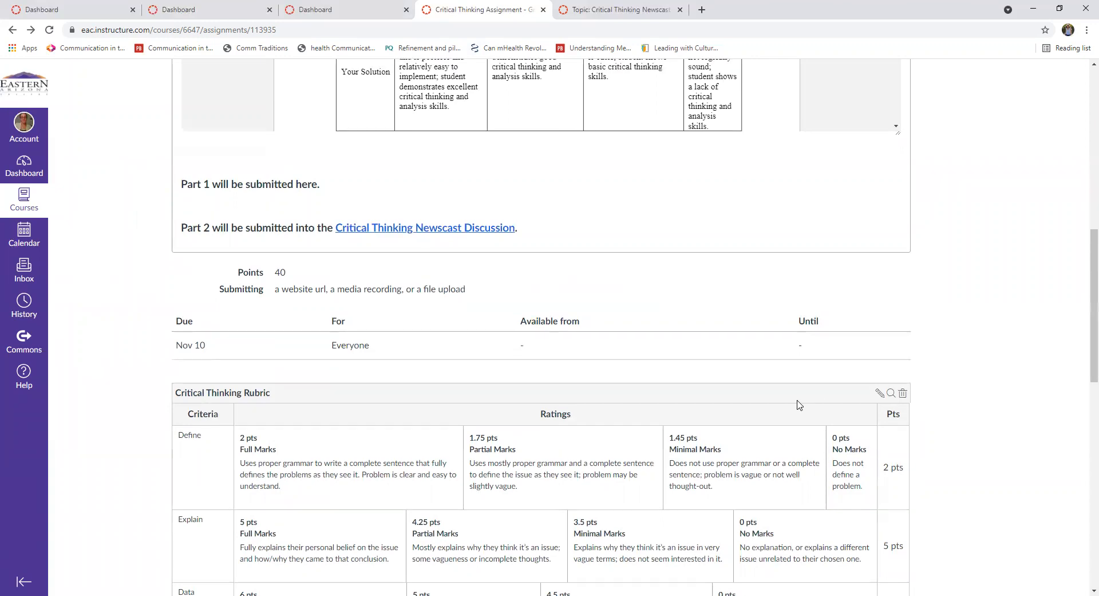